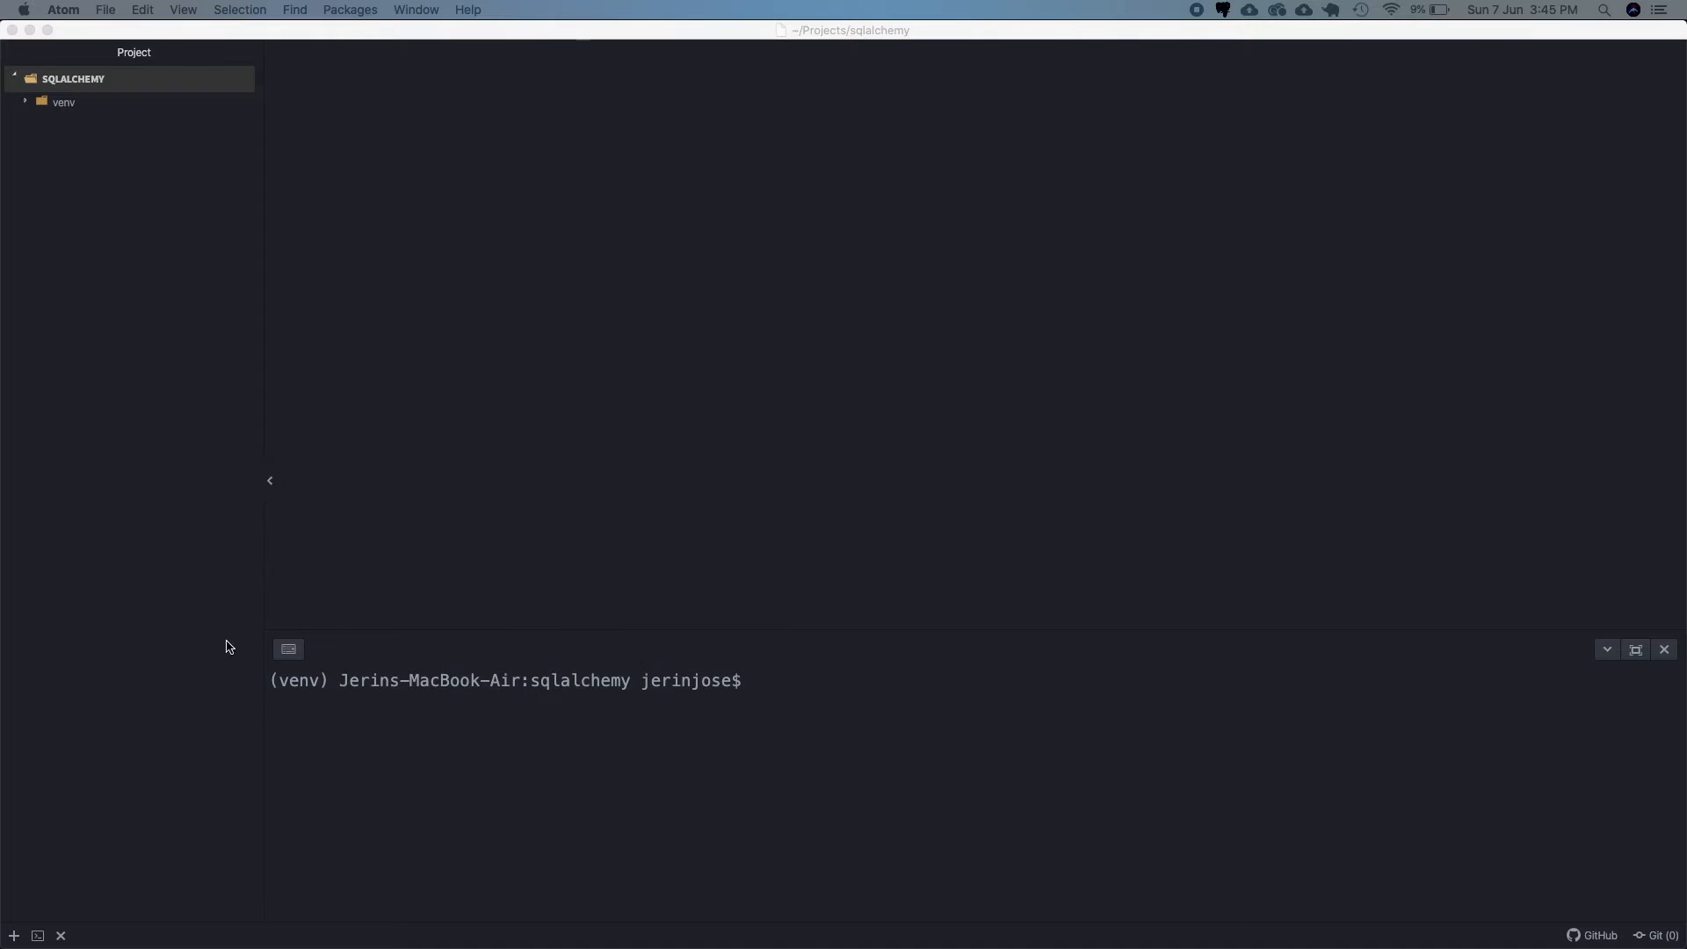
mouse_move(49, 150)
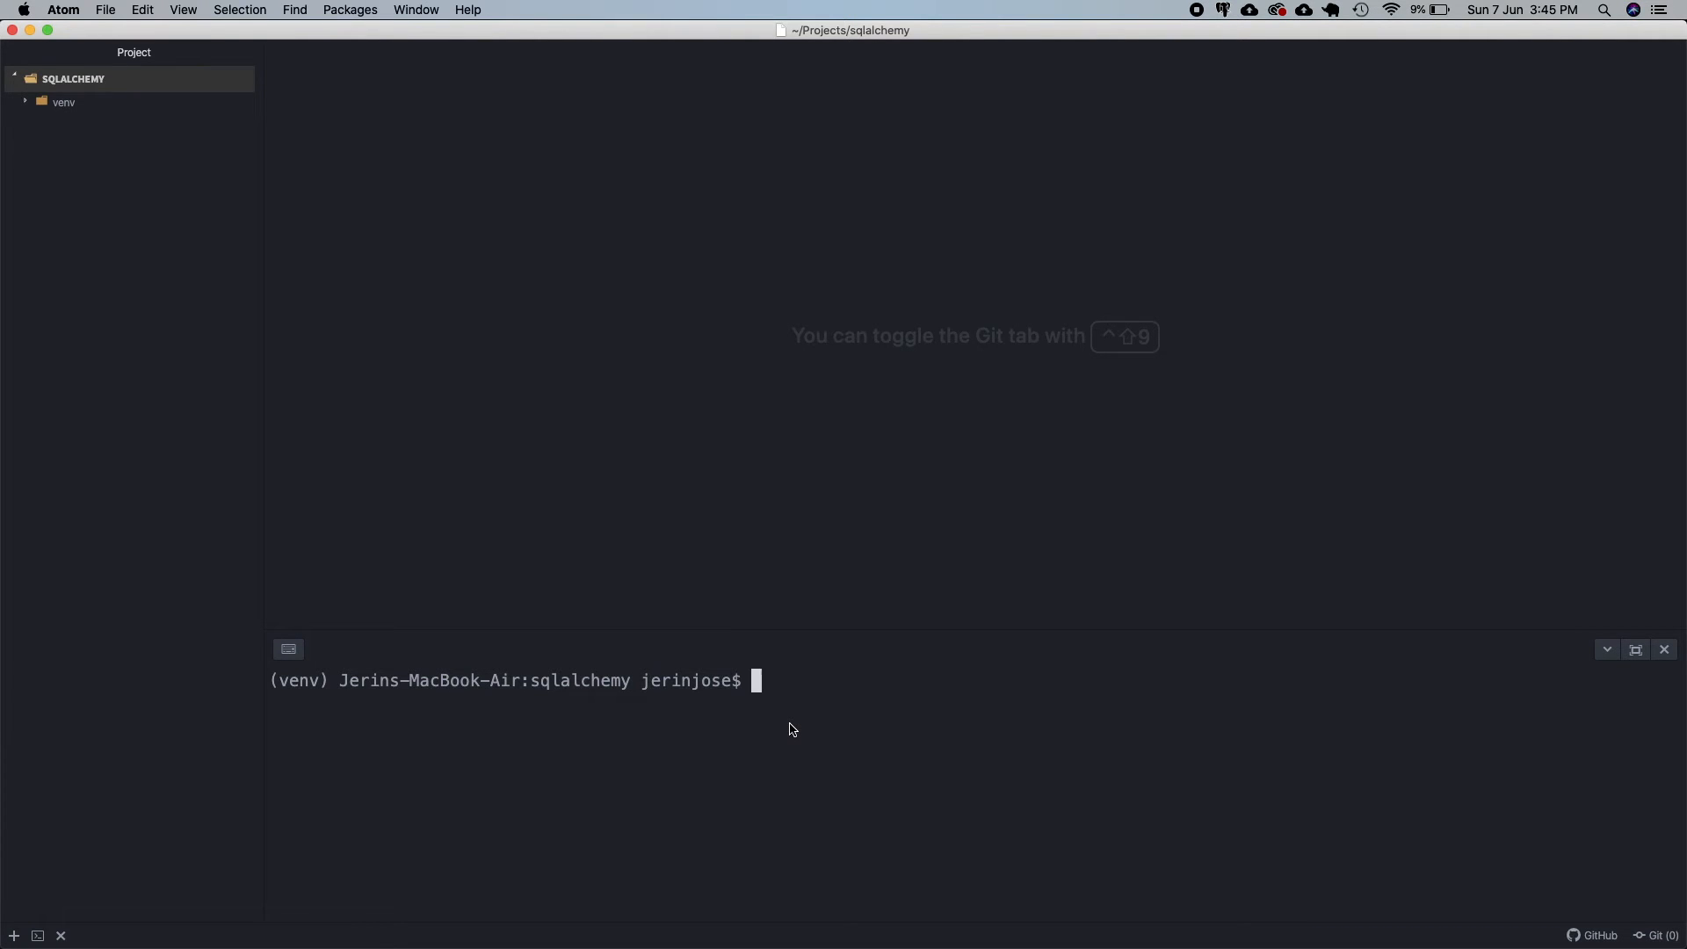
- Run 'pip3 install psycopg2' in the terminal, then start 'pip3 install sqlalchemy'
type("pip3 insta;")
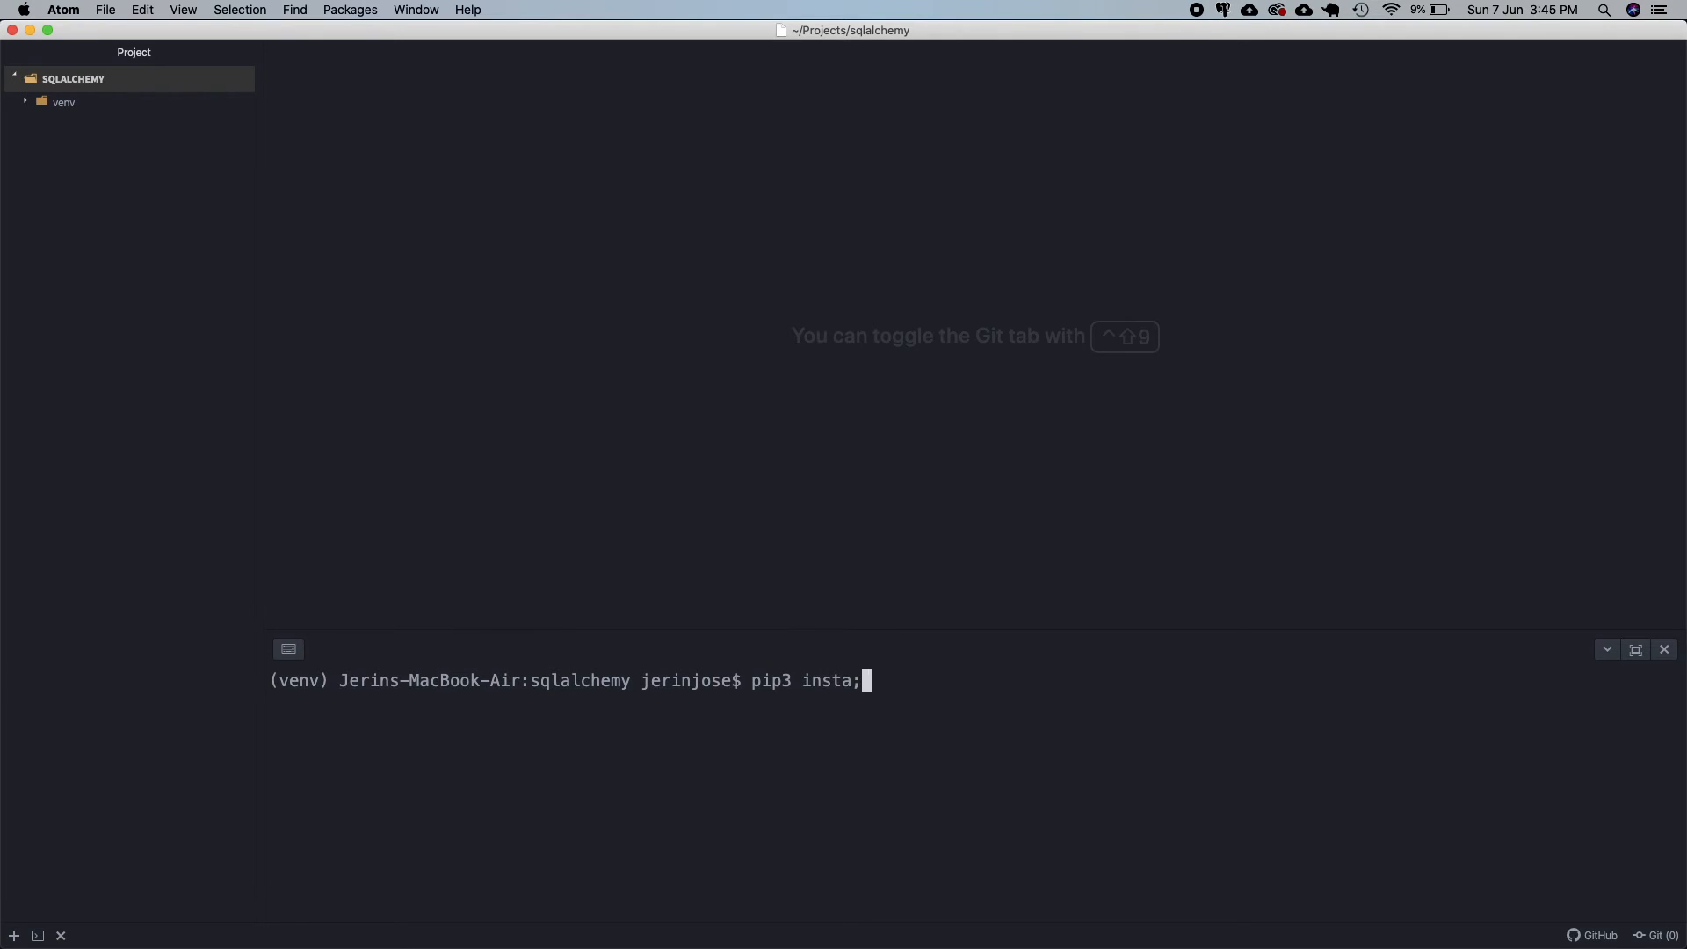
key("Enter")
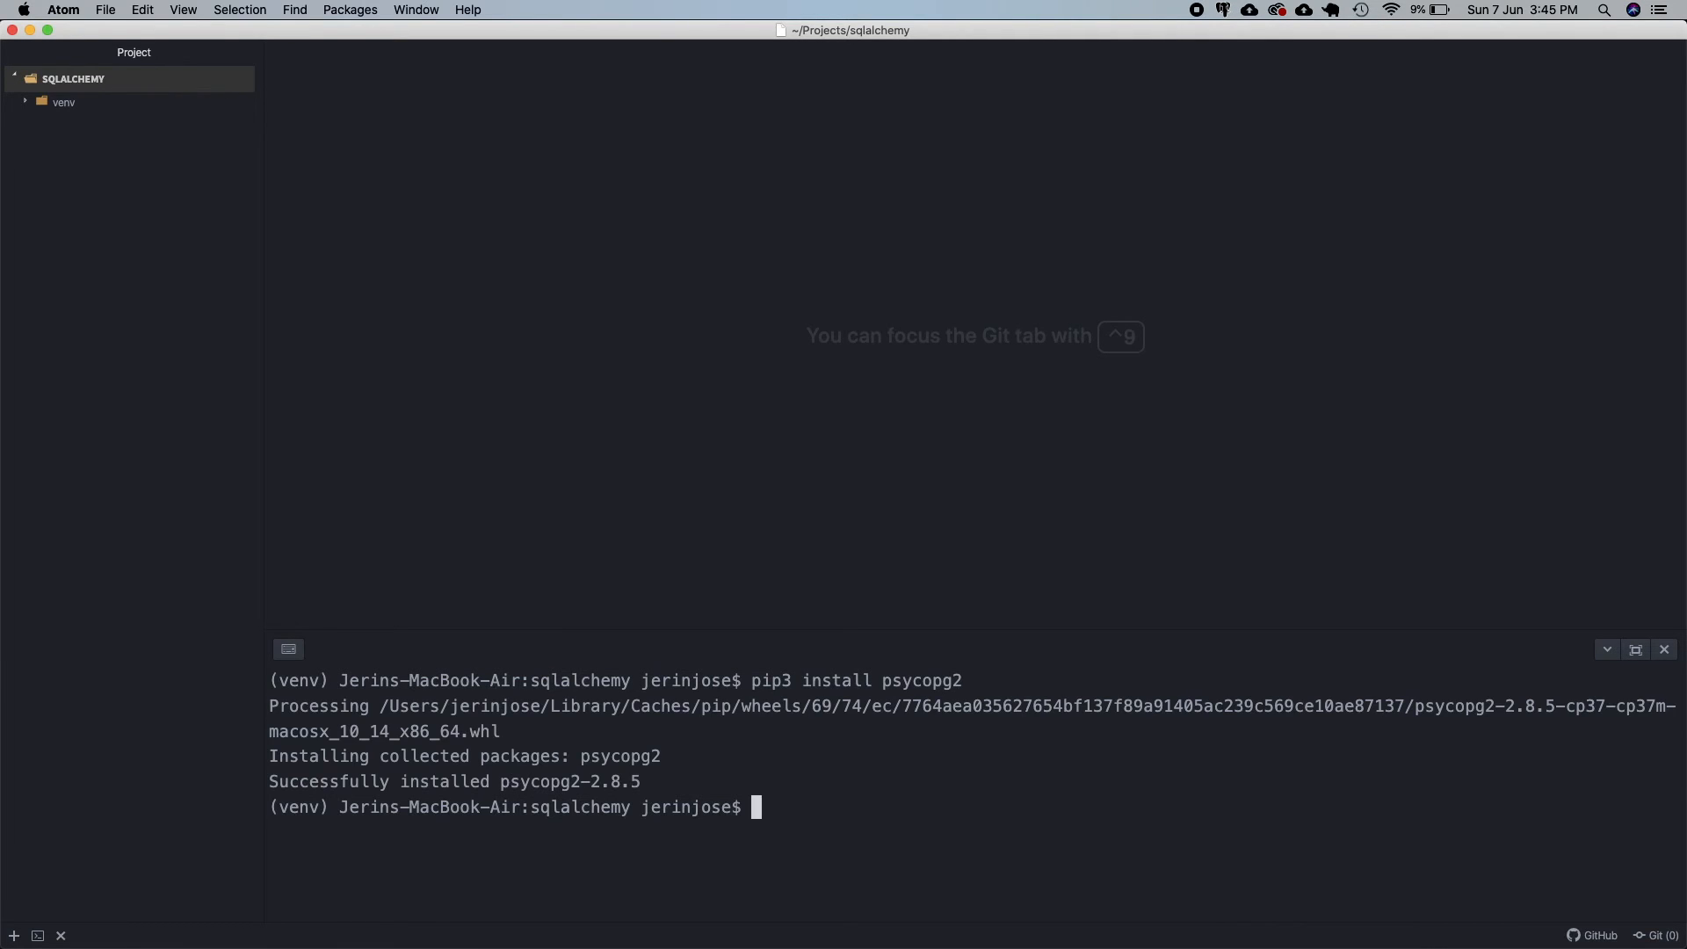
type("pip3 install sqlalchemy")
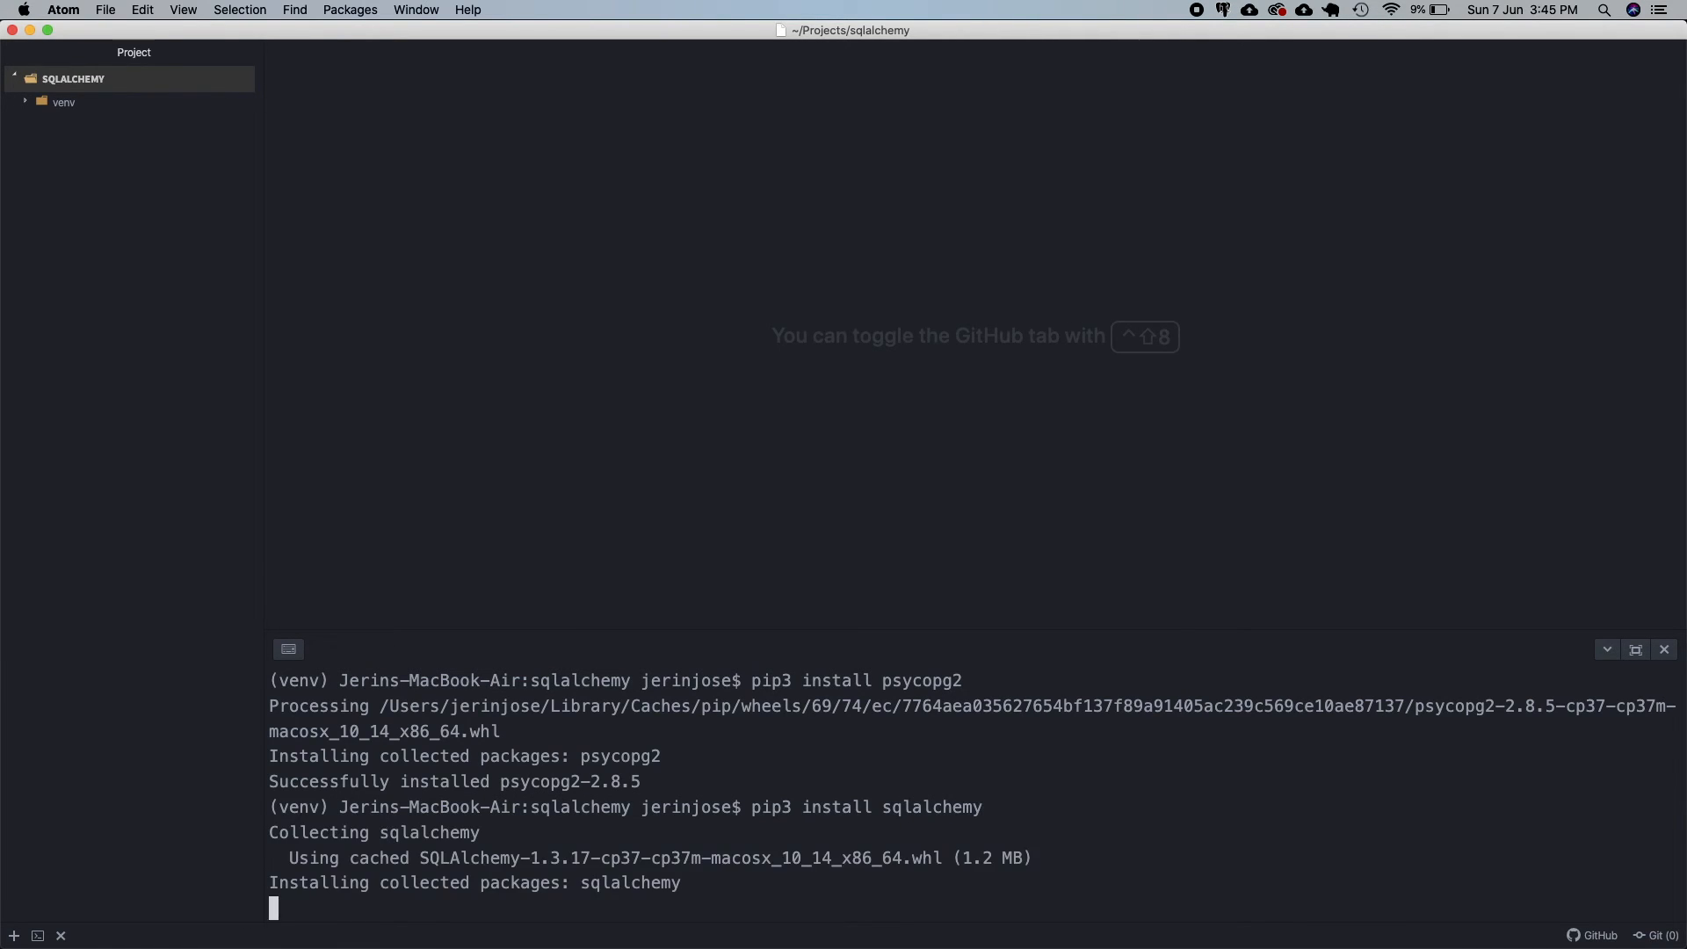